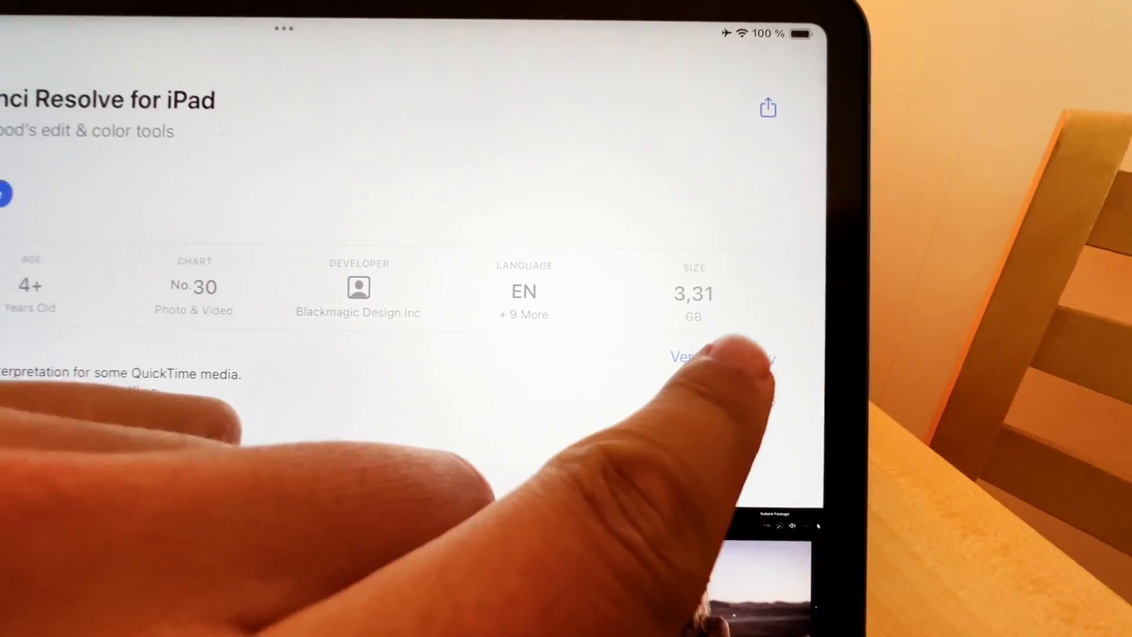
Open Version History for DaVinci Resolve for iPad to show the 18.6.6 release notes.
left_click(689, 357)
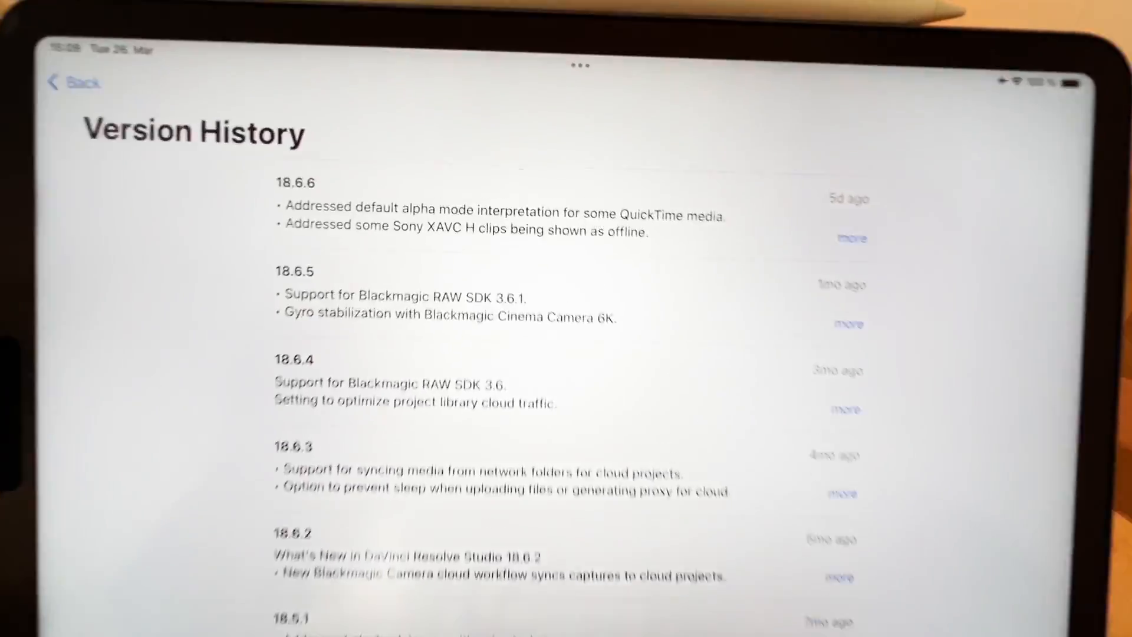